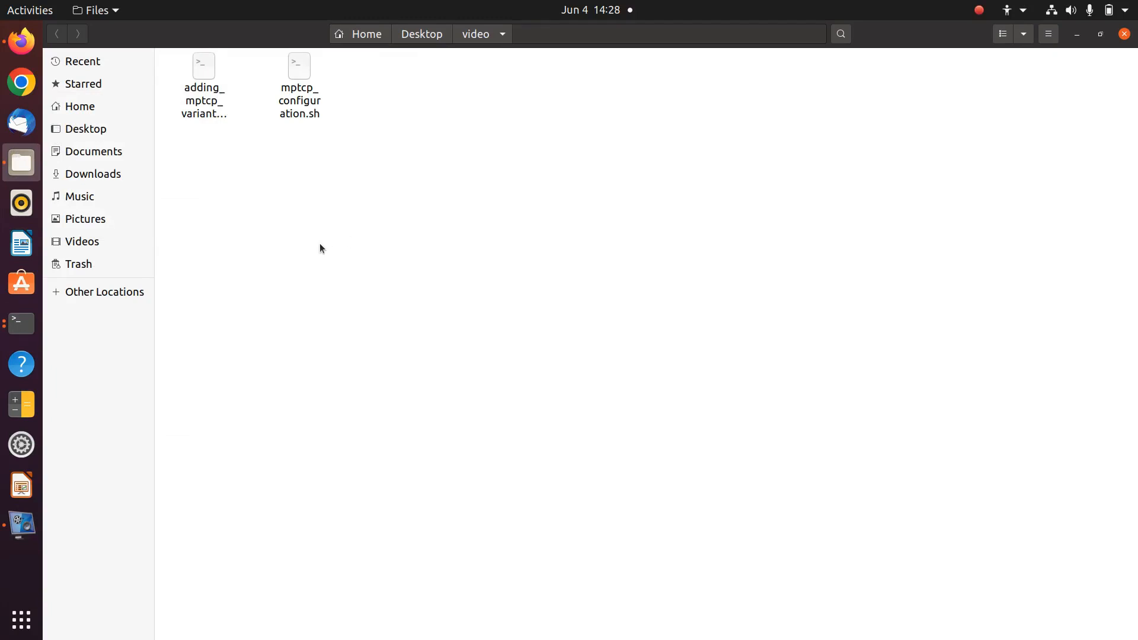
Open a terminal at the video folder via the context menu and centre its window
right_click(393, 265)
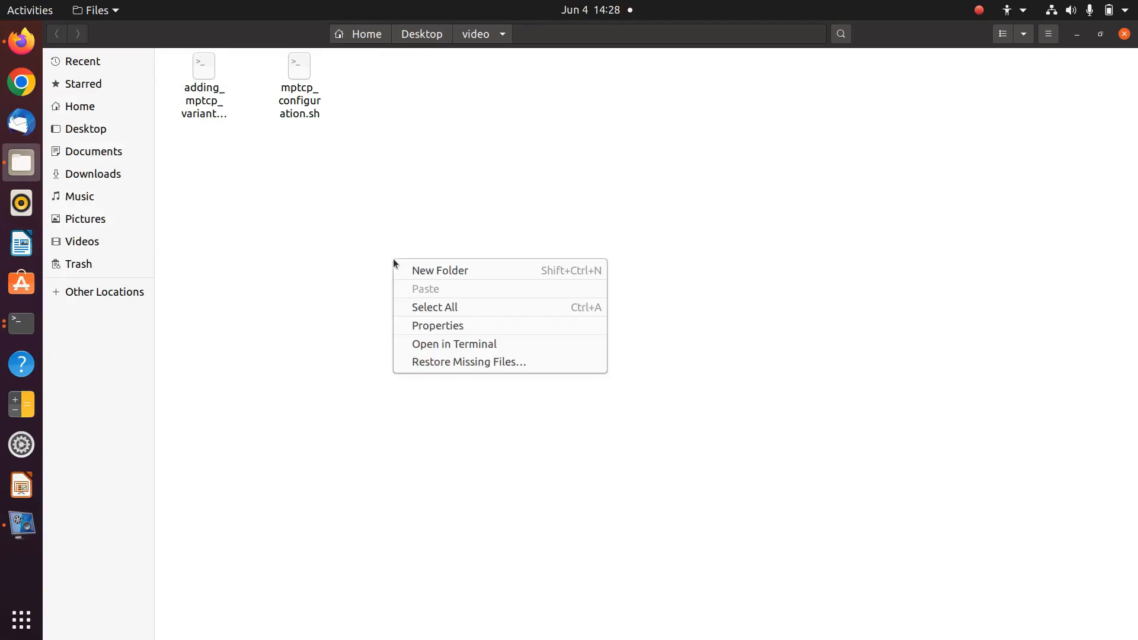
click(454, 344)
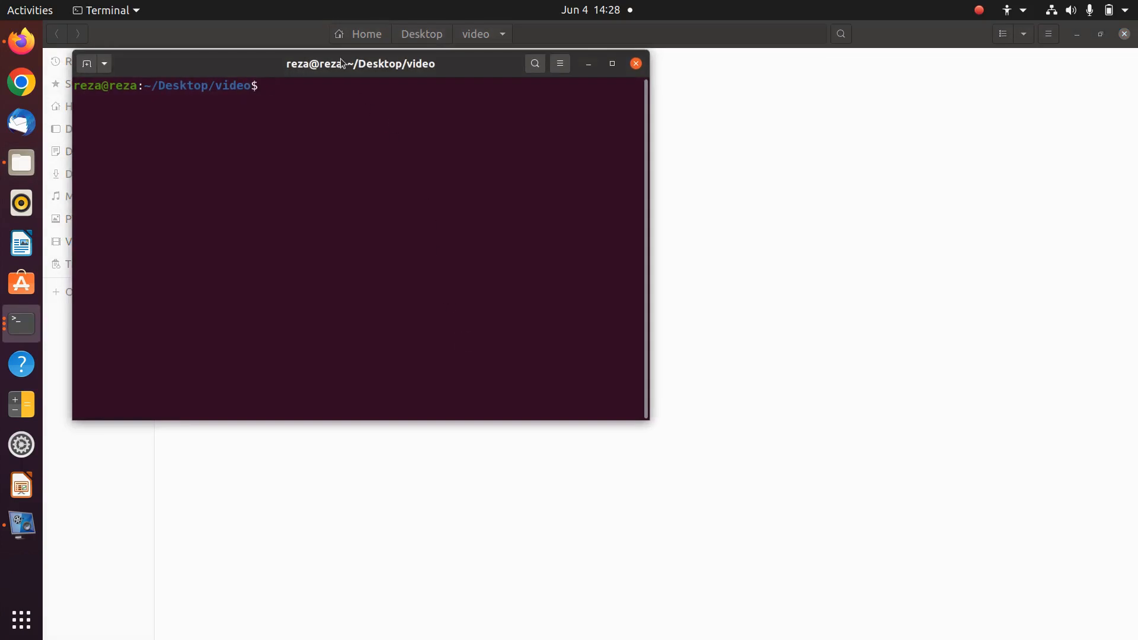
drag(359, 63, 516, 170)
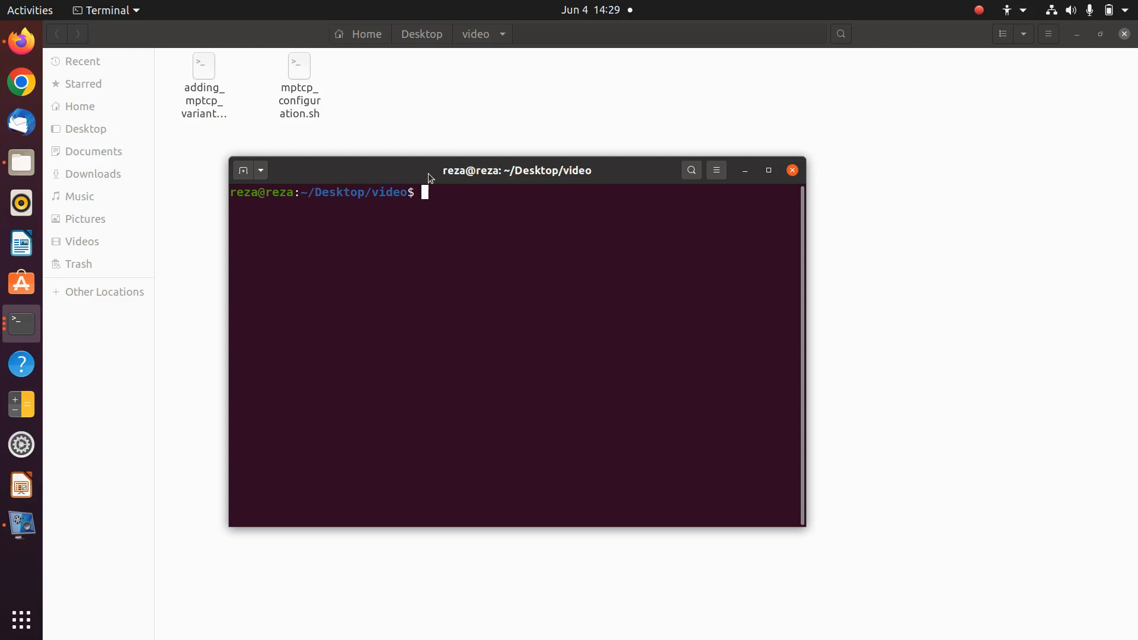
Run ./mptcp_configuration.sh so the default/manual/proxy/exit menu appears
text(./mptcp_configuration.sh)
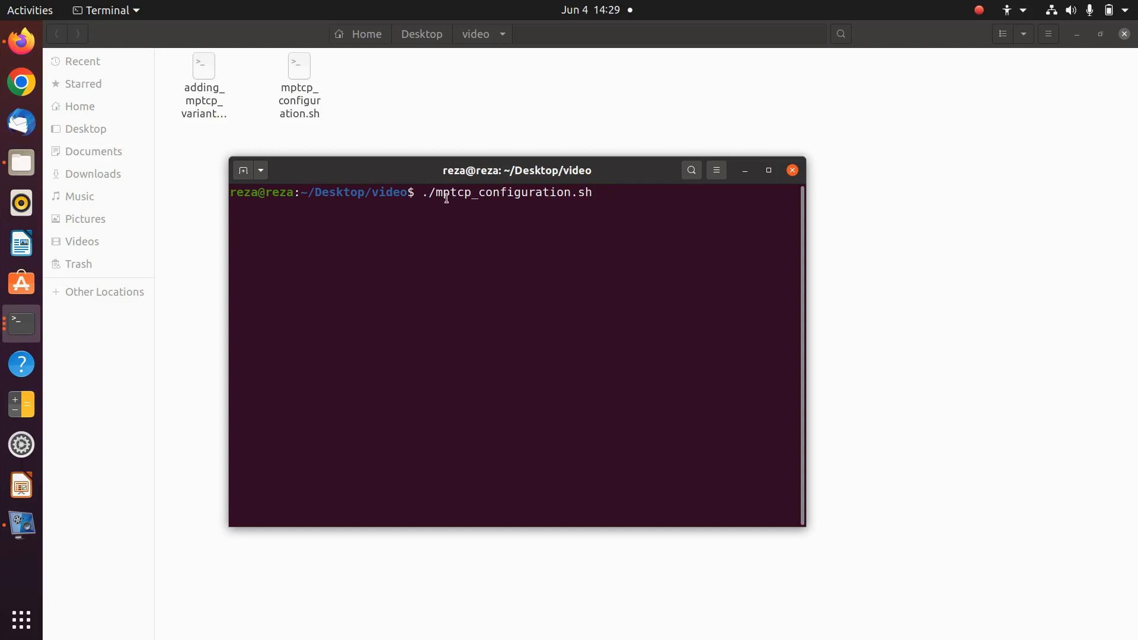
key(Return)
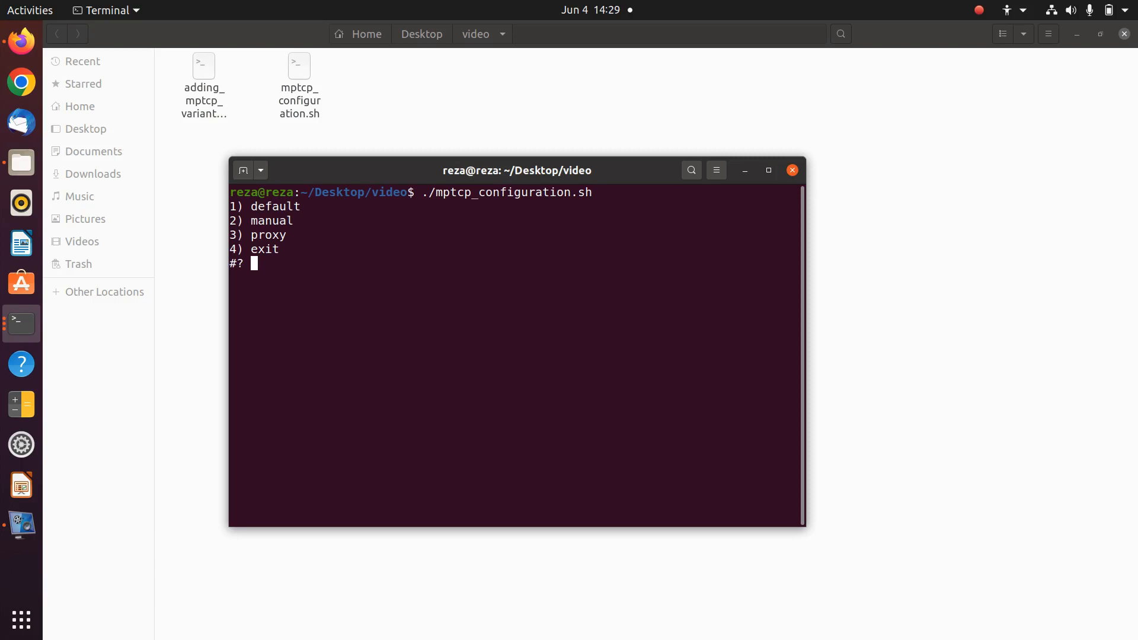
Choose manual mode (2): MPTCP enabled (1), fullmesh (1), Blest scheduler (4), cubic (2)
text(2)
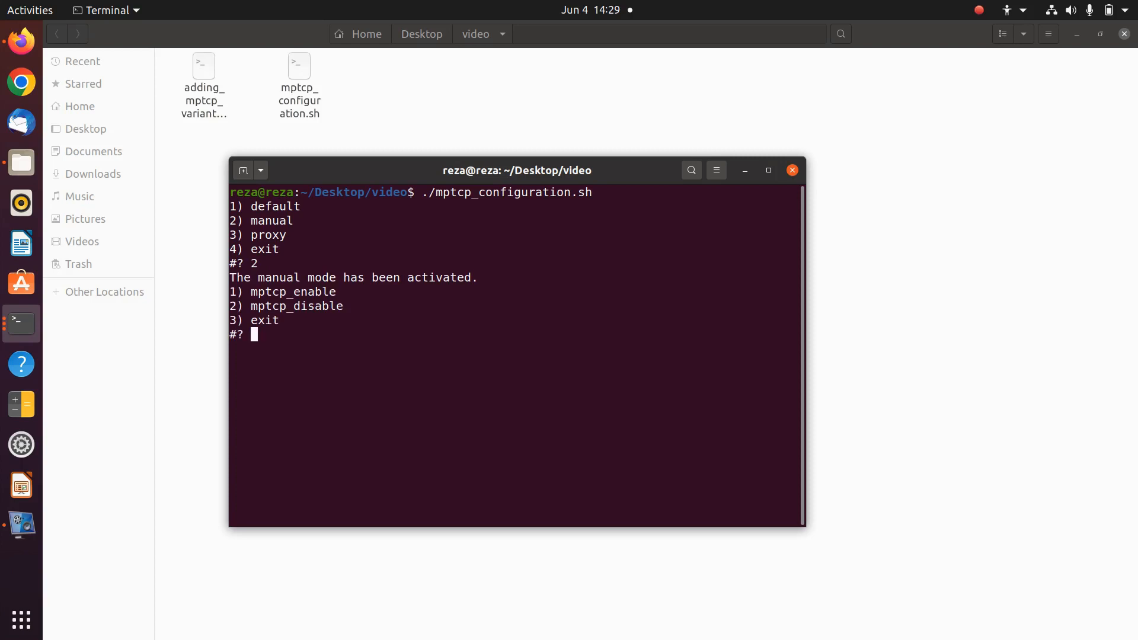
text(1)
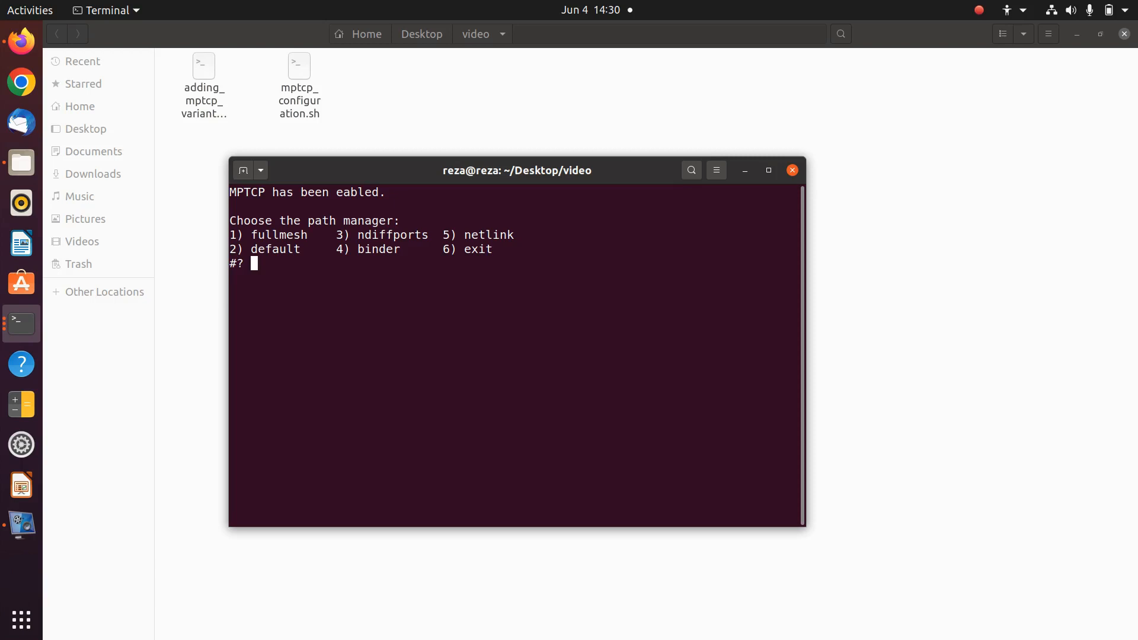
text(1)
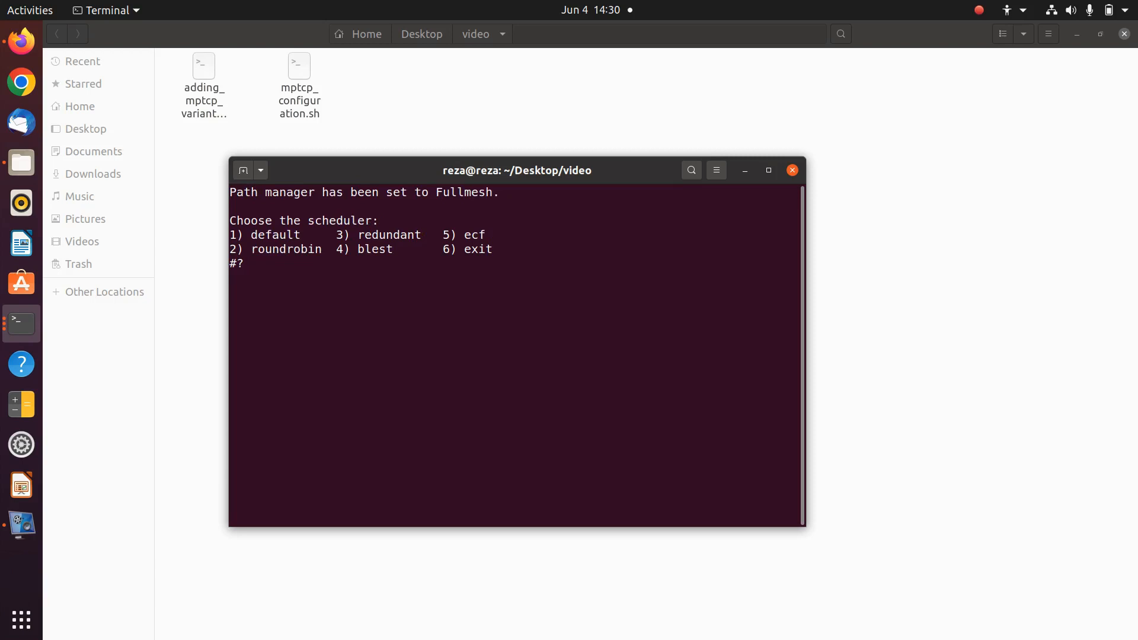
text(4)
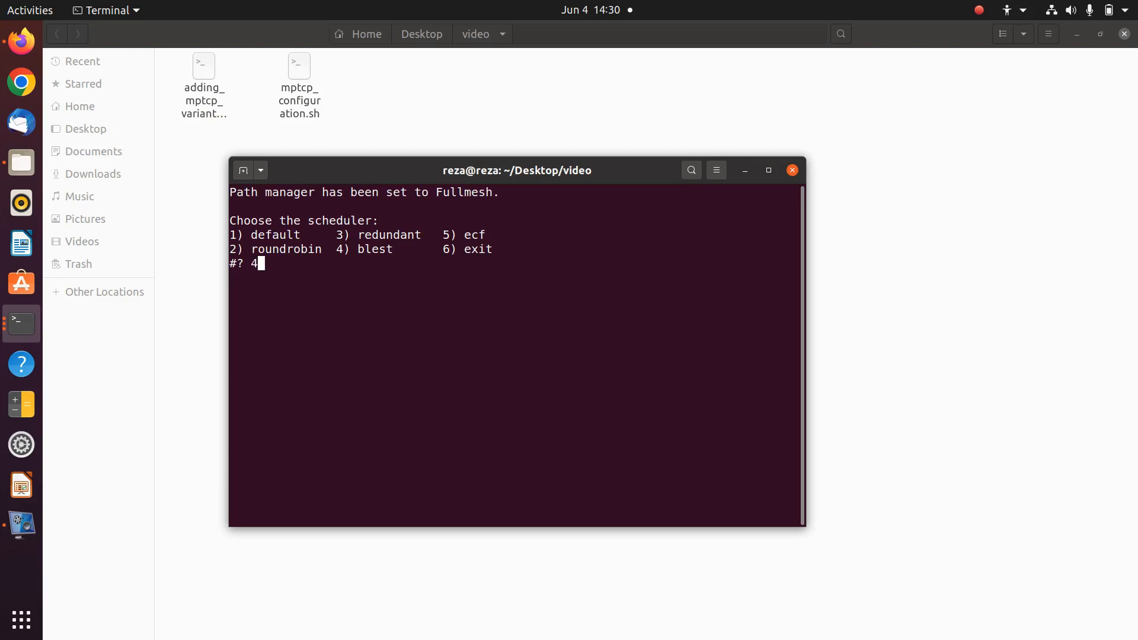
key(Return)
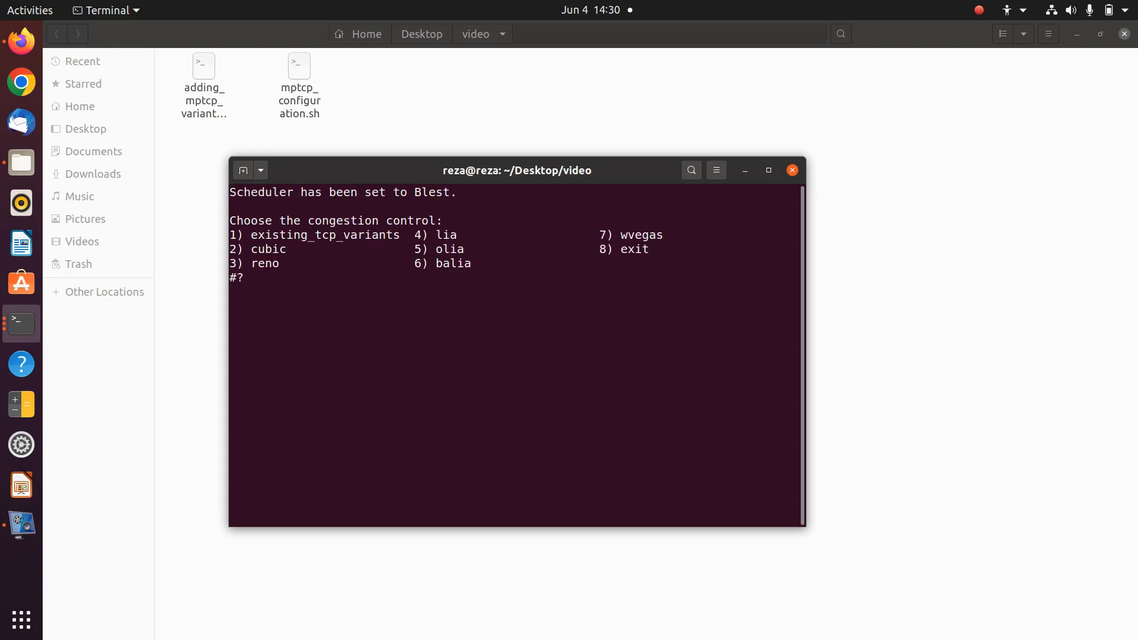
text(2)
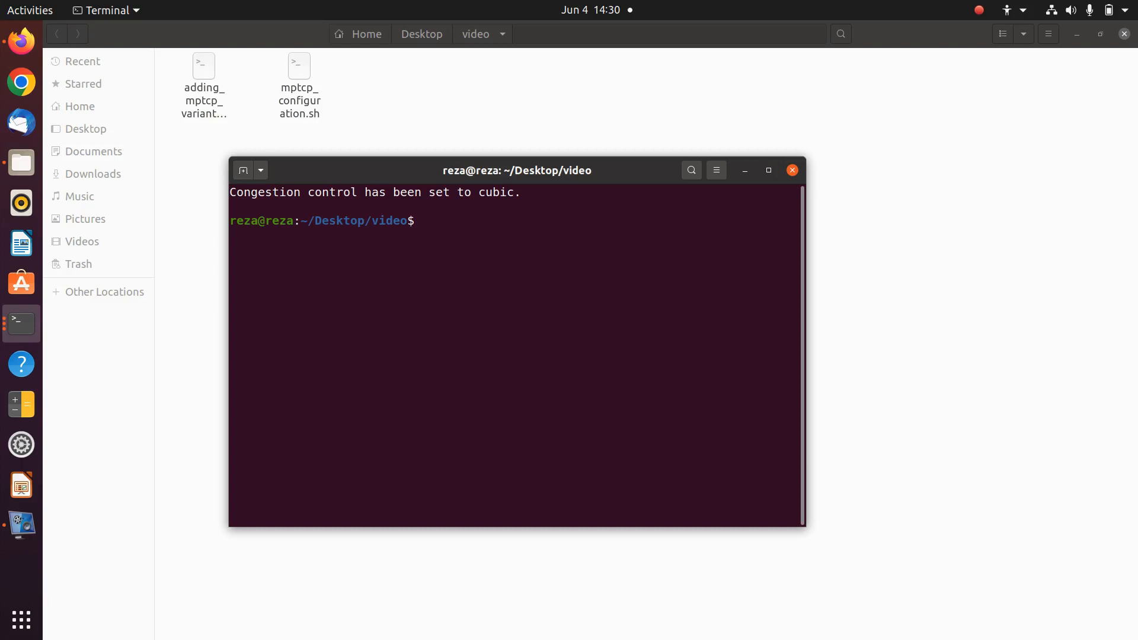
Rerun ./mptcp_configuration.sh in default mode (1), then begin typing ./a for the next script
text(./mptcp_configuration.sh)
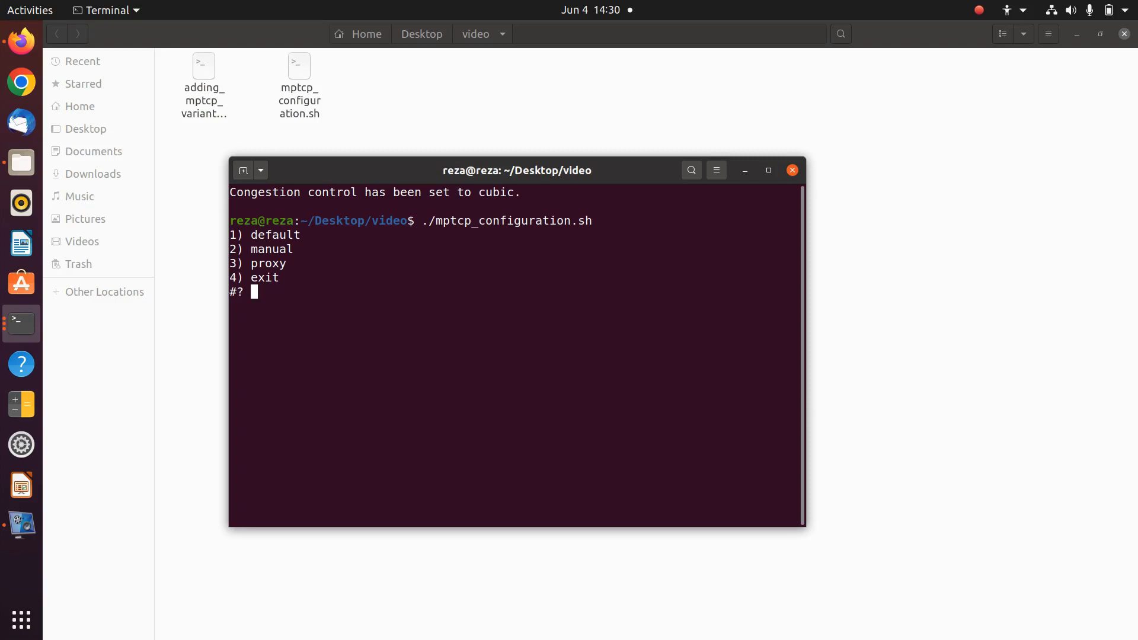
text(1)
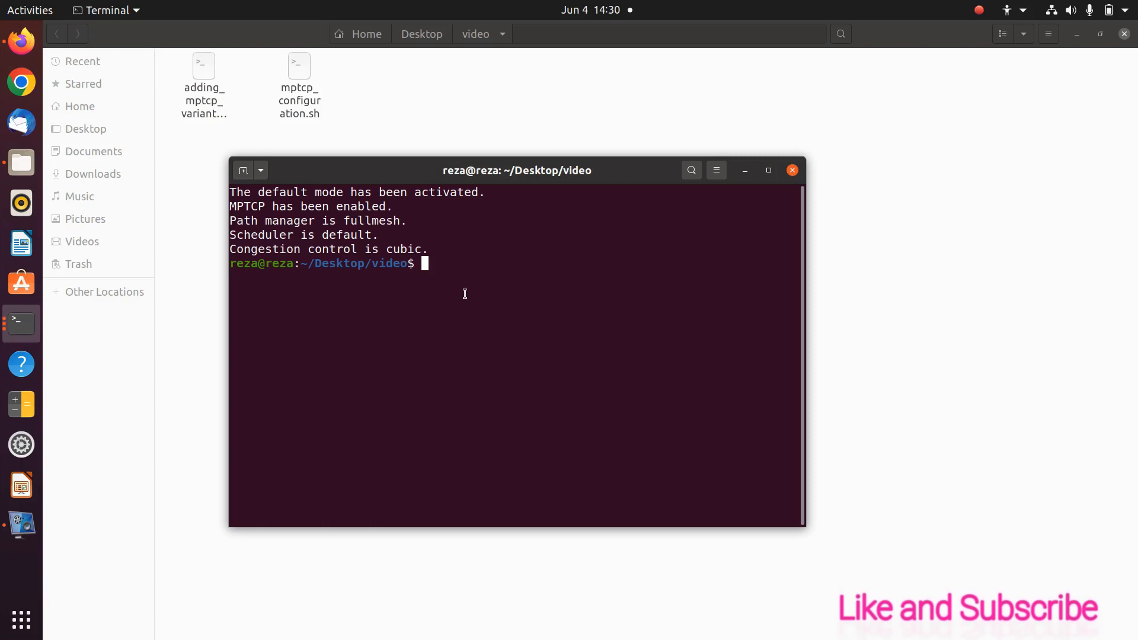
text(./a)
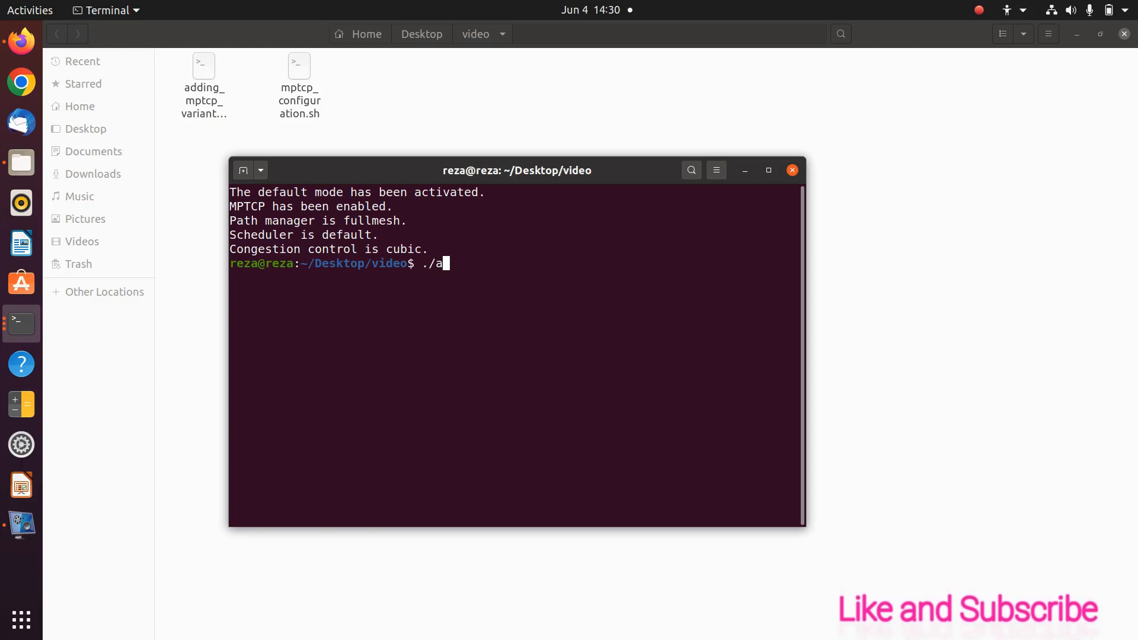